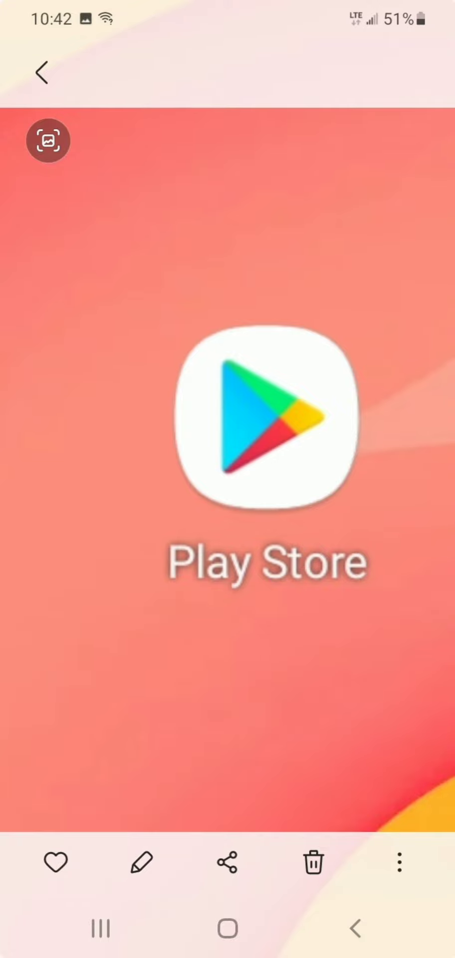
Step: Install YouCut from the Play Store and launch it to its home screen
click(257, 419)
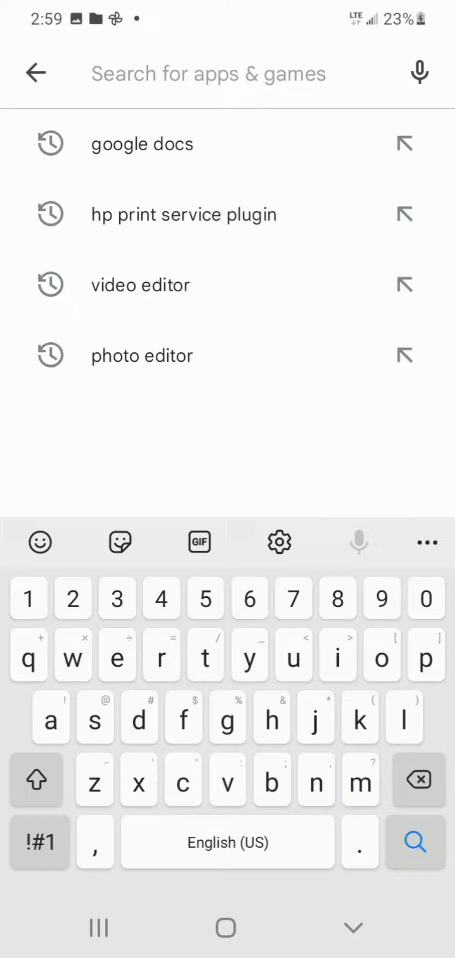
click(141, 284)
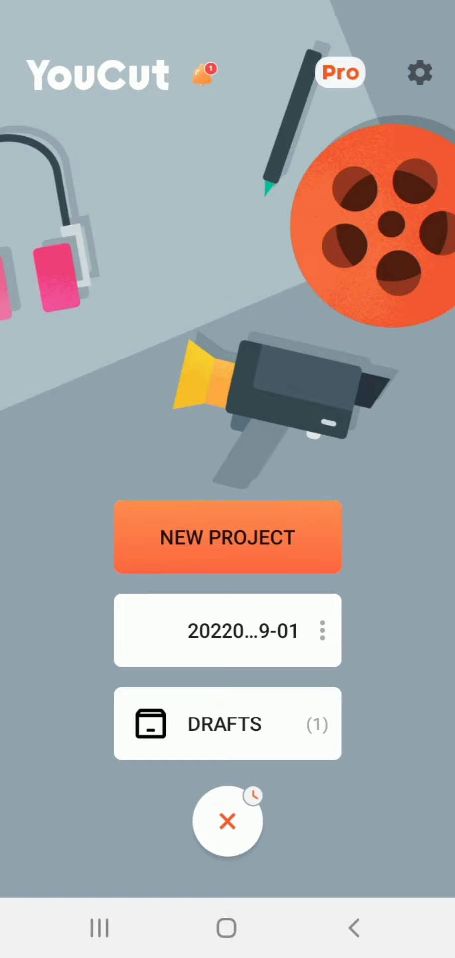
Step: Start a new project and select the 5-second pencil clip from the VIDEO tab
click(228, 537)
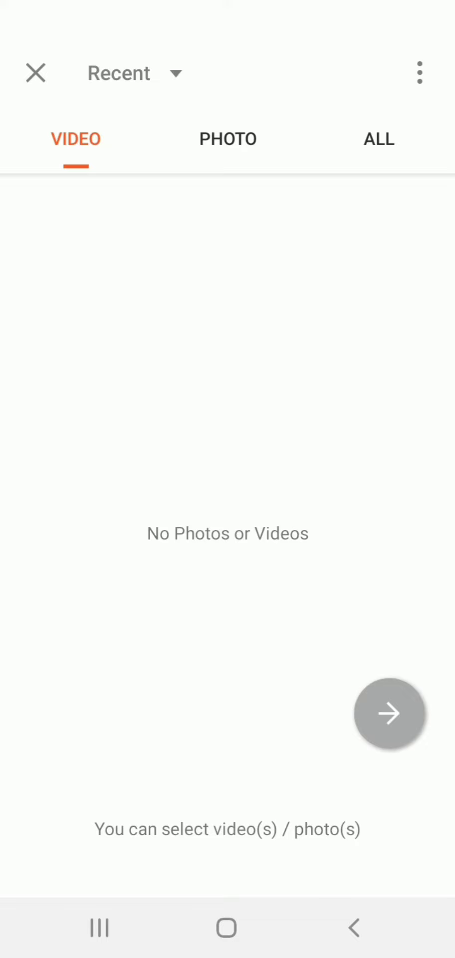
click(77, 250)
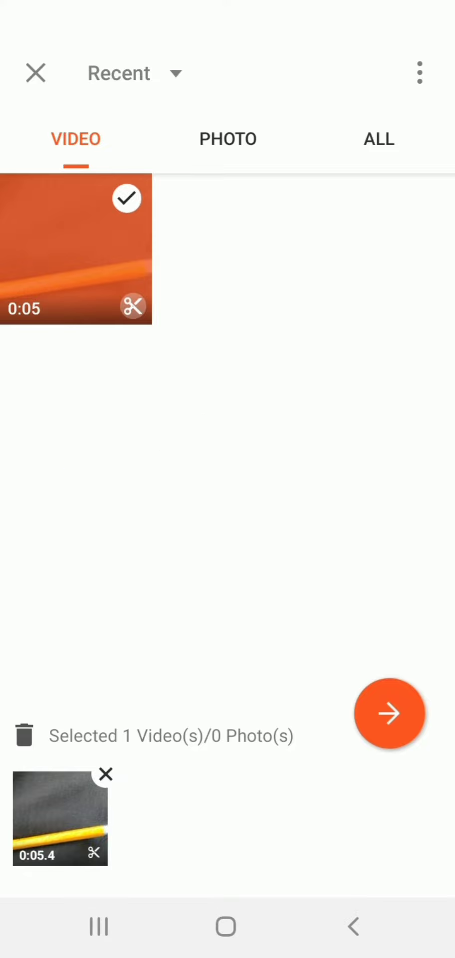
Step: Import the clip and add a white brush-script text overlay 'SUBSCRIBE TO MARCO RETO'
click(389, 713)
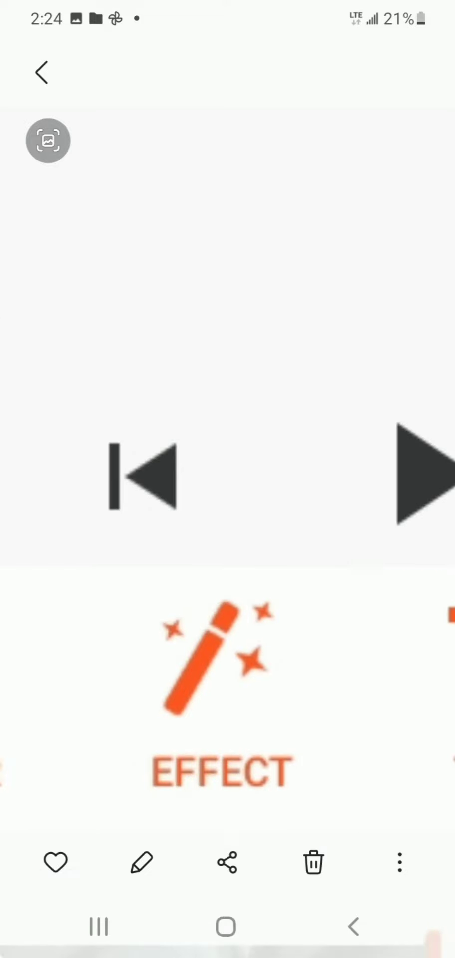
click(141, 862)
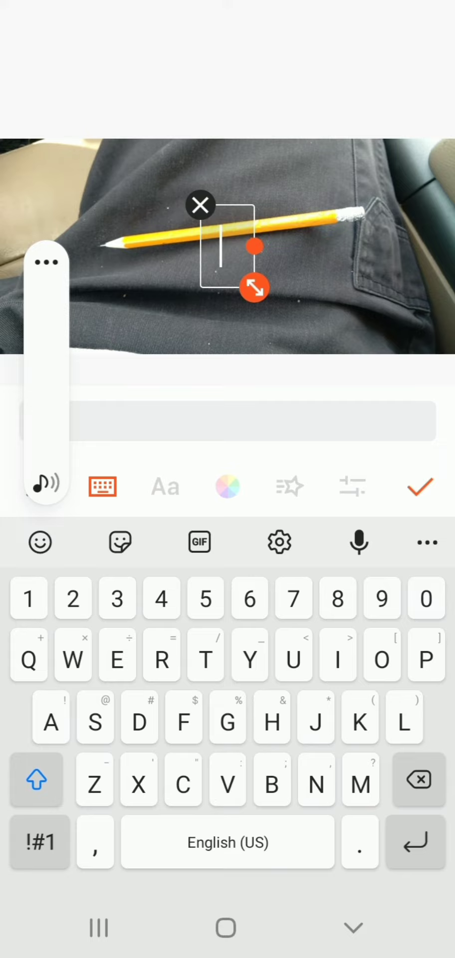
click(419, 486)
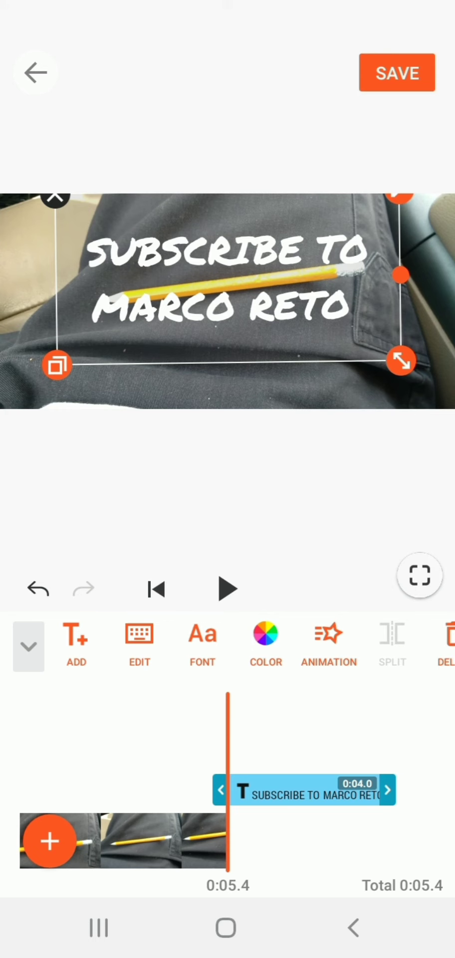